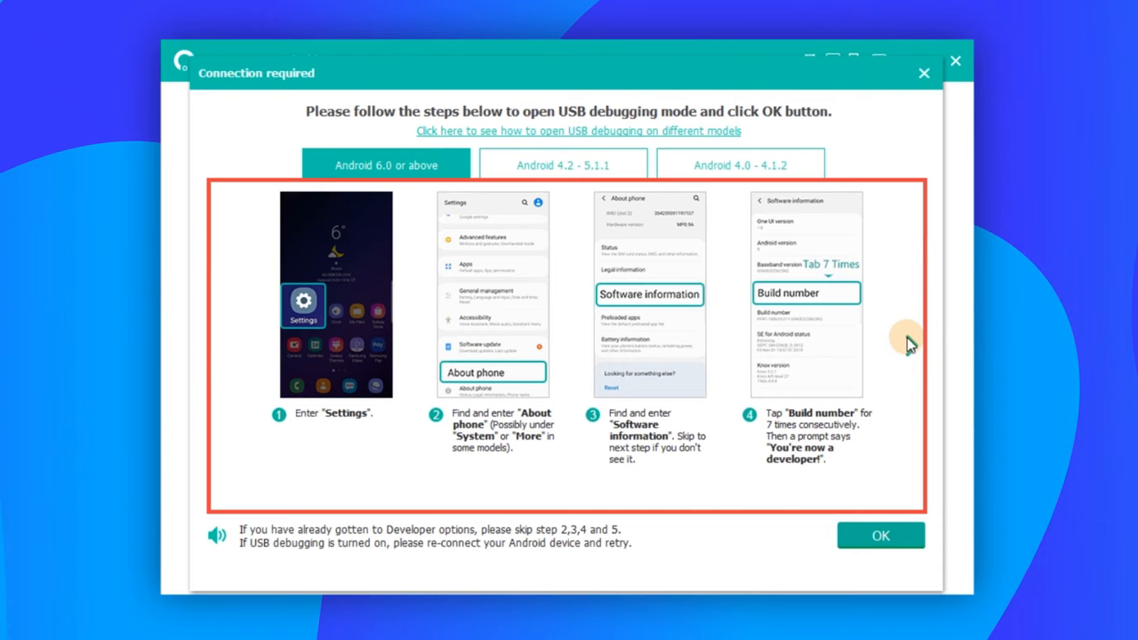
Confirm USB debugging is enabled to reach file type selection with all categories checked
left_click(879, 535)
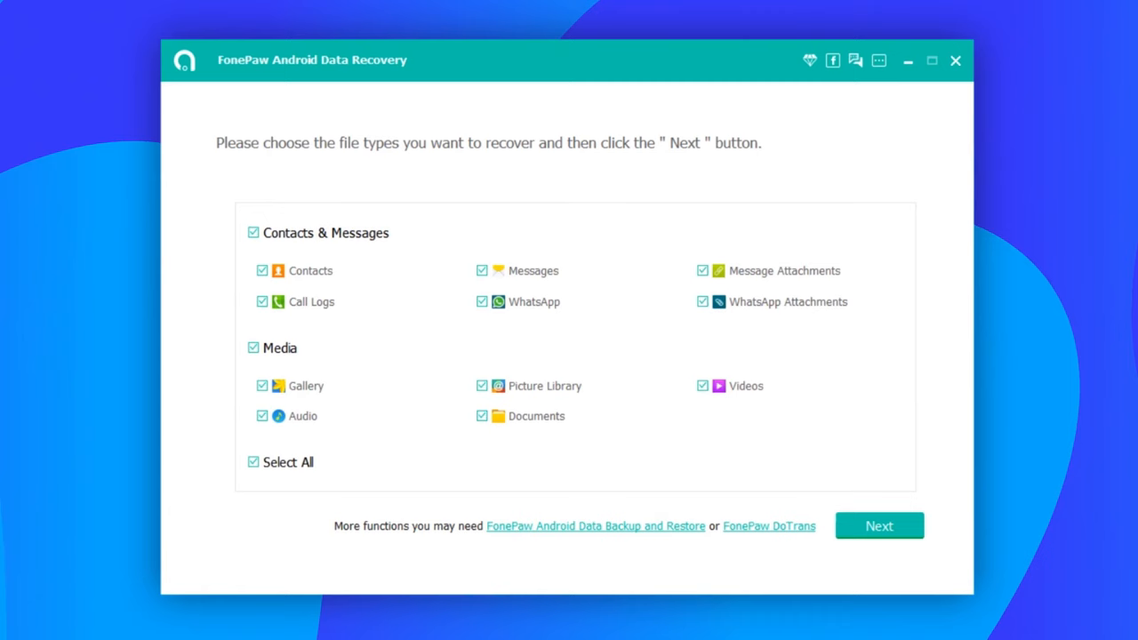
Start the standard scan for all selected file types and wait until it finishes
left_click(878, 525)
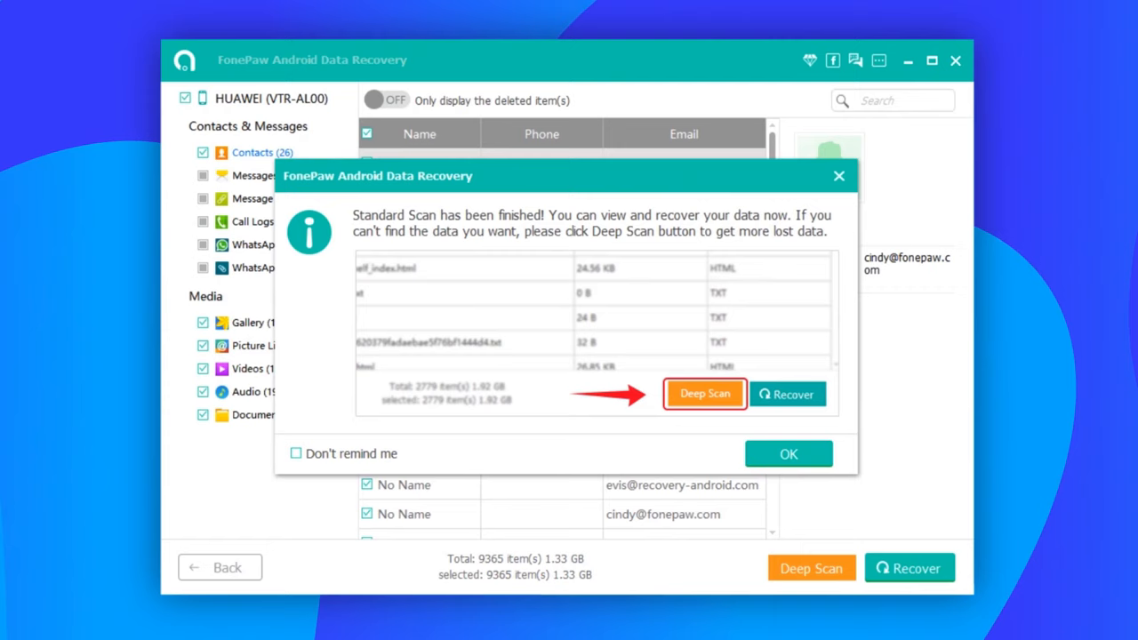
Dismiss the scan-finished notice and filter Gallery to deleted items, showing 125 files
left_click(704, 394)
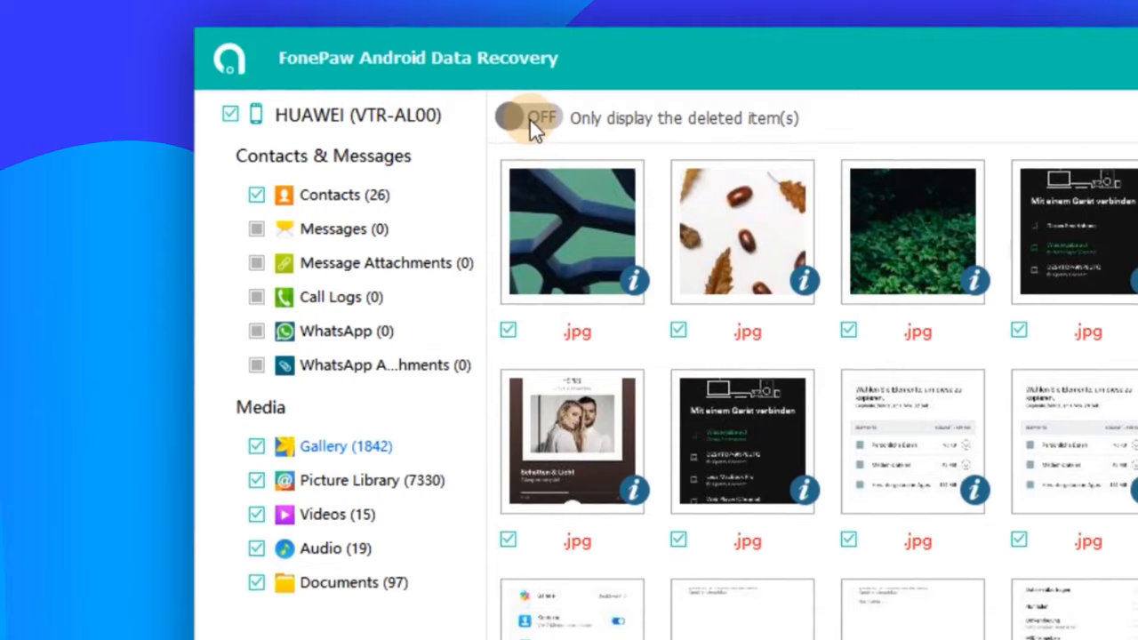
left_click(526, 117)
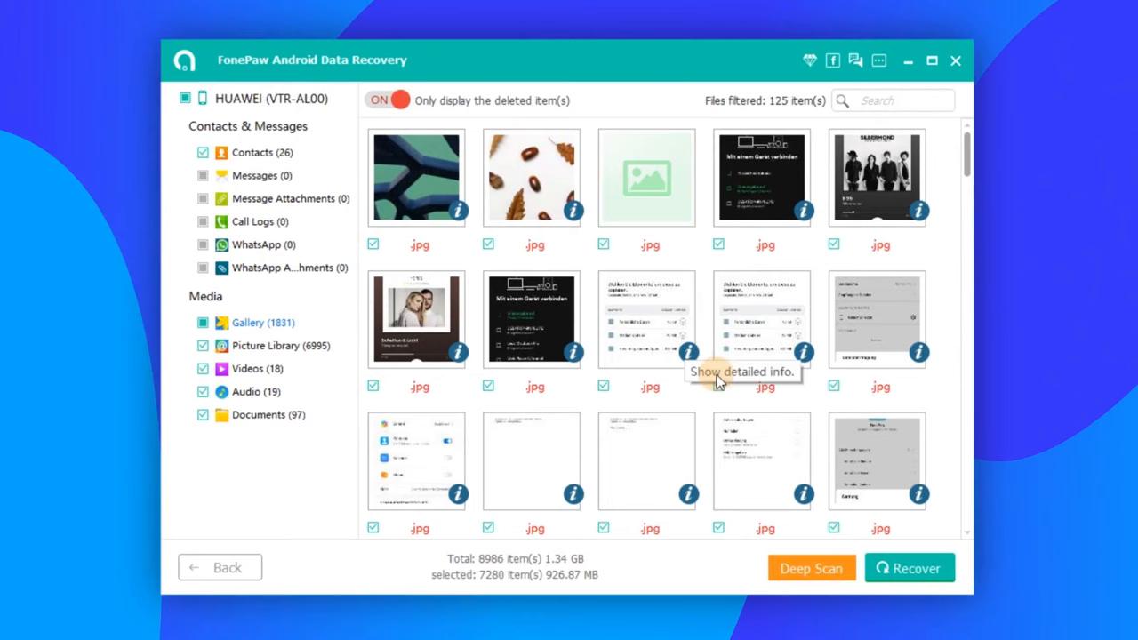